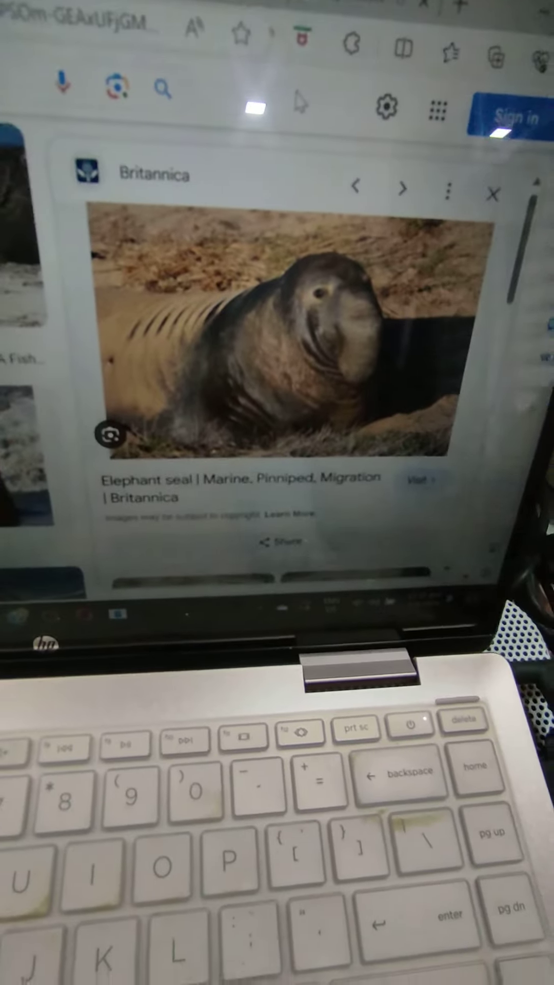
Step: Show the Grévy's zebra photo from Wikipedia in the preview panel
{"action": "left_click", "coordinate": [404, 188]}
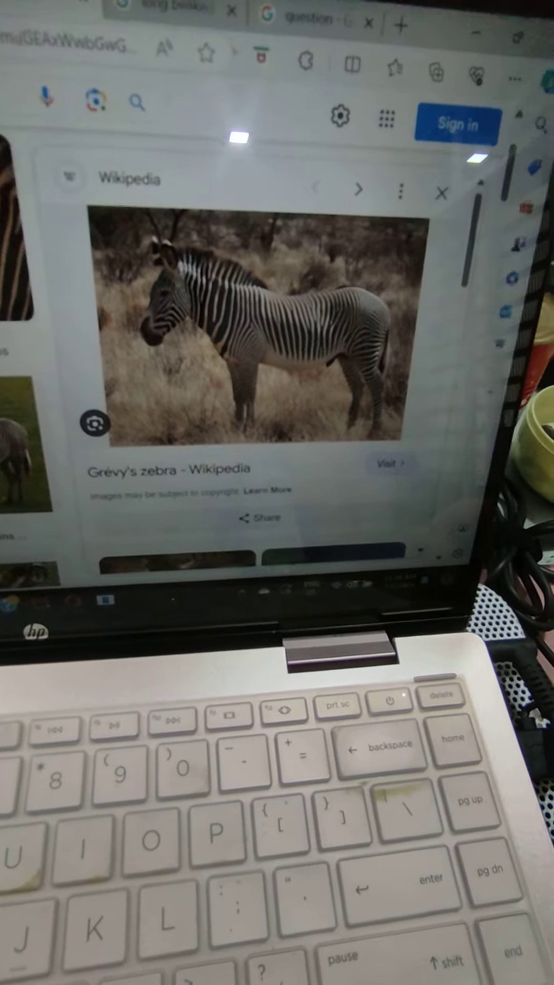
Step: Preview the sloth photo, then show the gaur photo from Wikipedia
{"action": "left_click", "coordinate": [358, 190]}
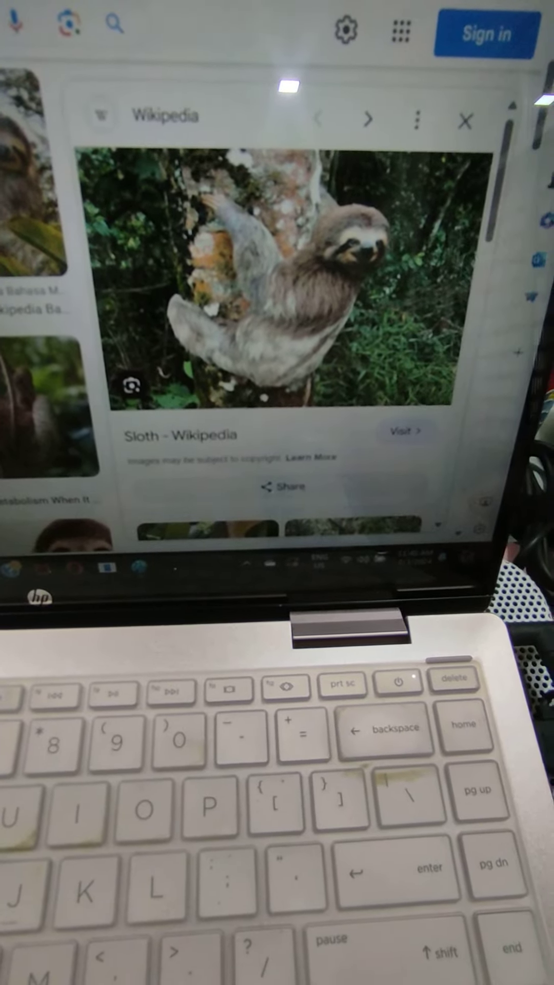
{"action": "left_click", "coordinate": [369, 119]}
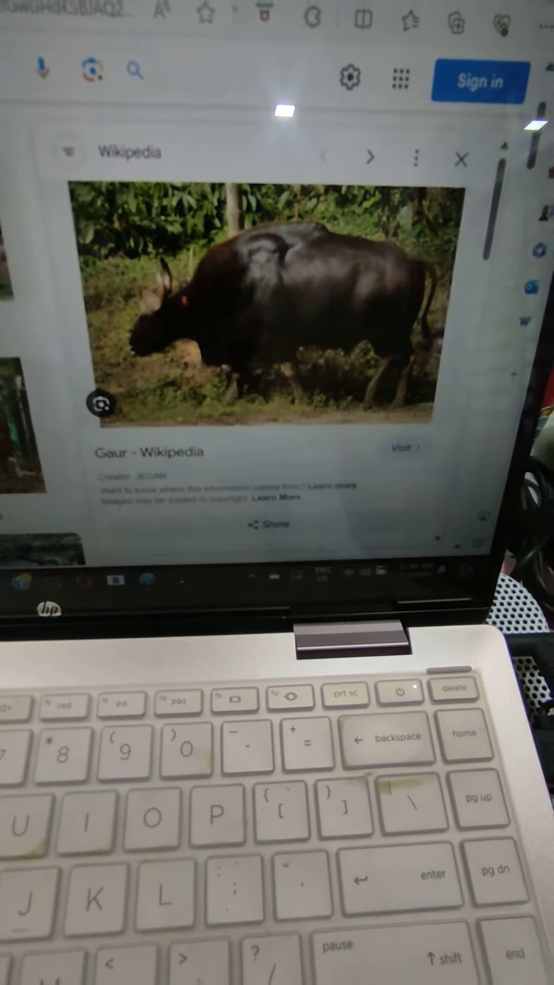